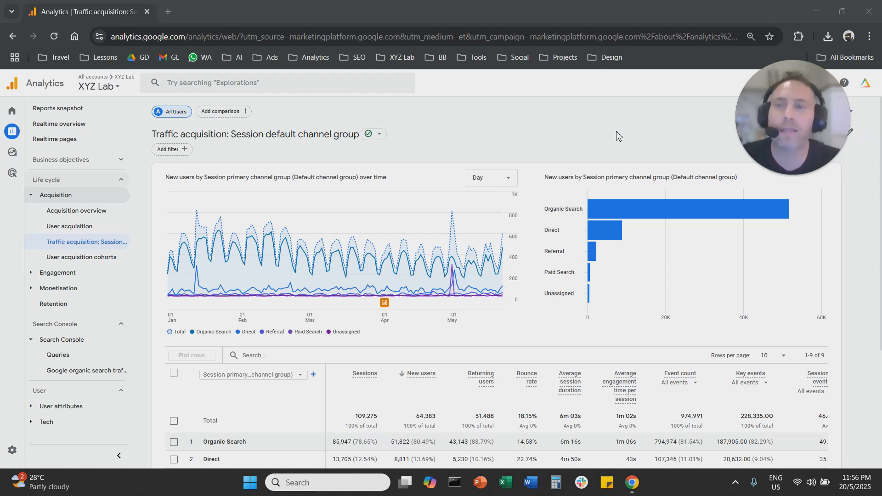
{"action": "mouse_move", "coordinate": [524, 146]}
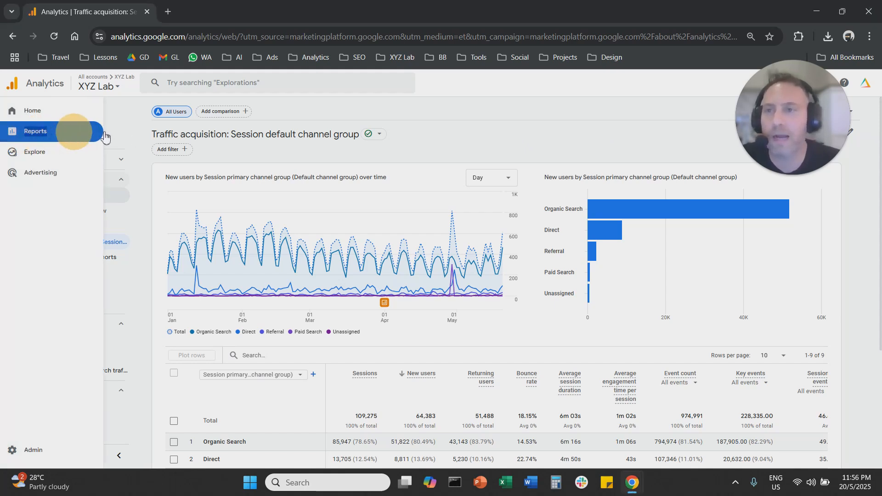
Step: Return to Reports and reload the Traffic acquisition report under Acquisition
{"action": "left_click", "coordinate": [35, 131]}
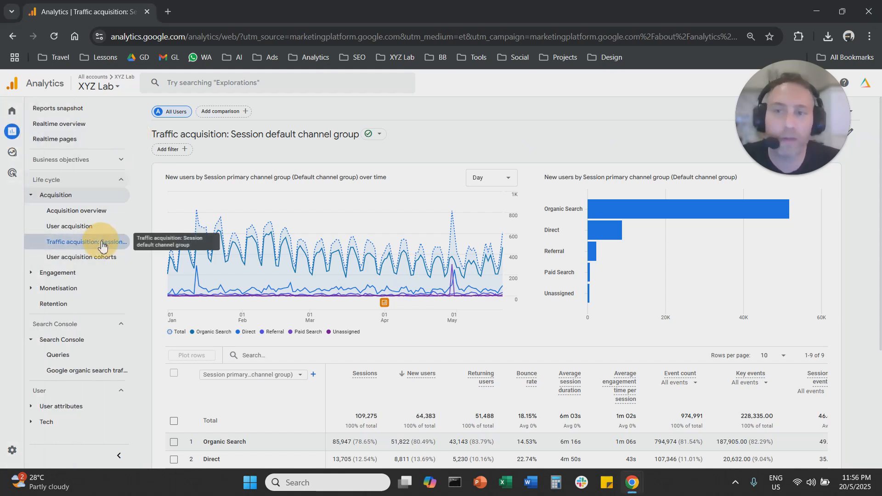
{"action": "left_click", "coordinate": [86, 242]}
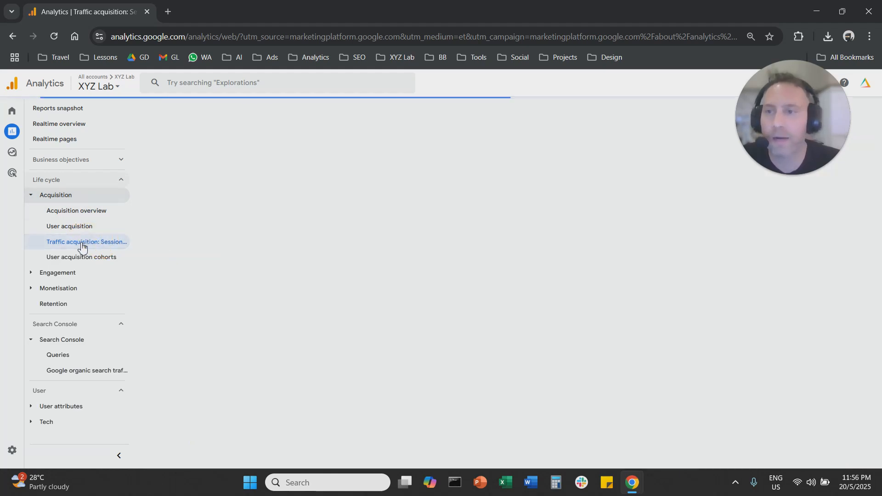
{"action": "mouse_move", "coordinate": [284, 275]}
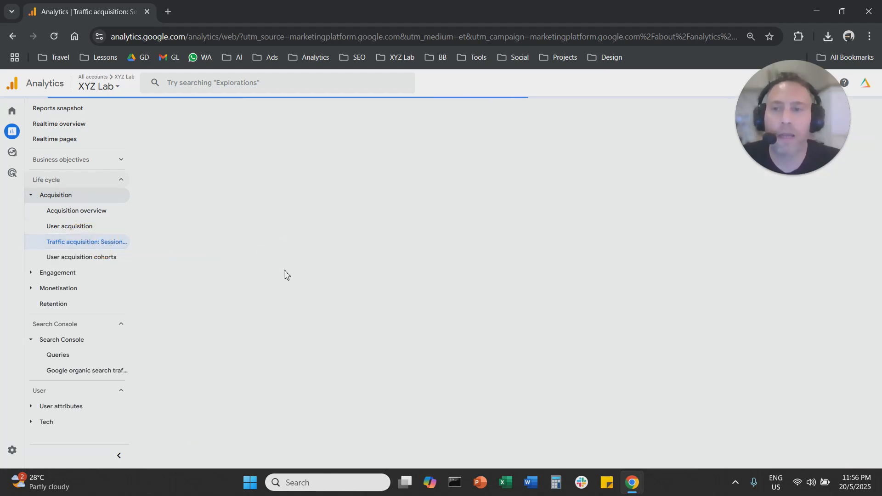
{"action": "left_click", "coordinate": [87, 242]}
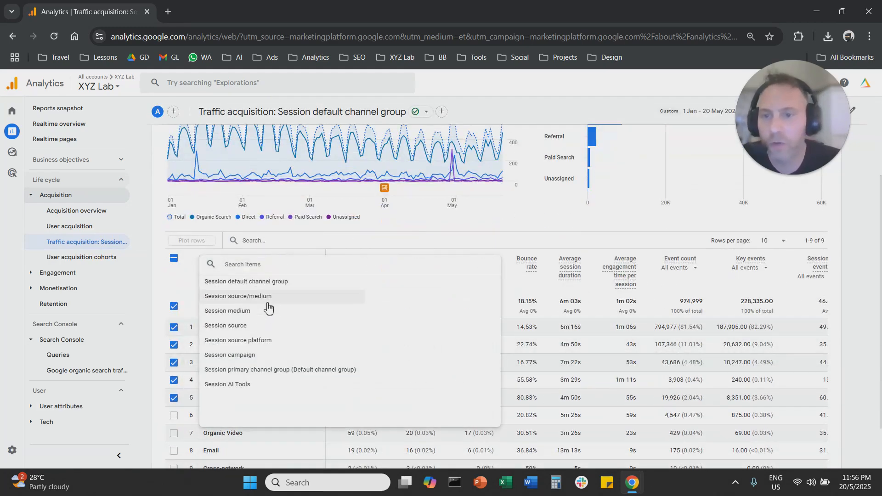
{"action": "mouse_move", "coordinate": [282, 298]}
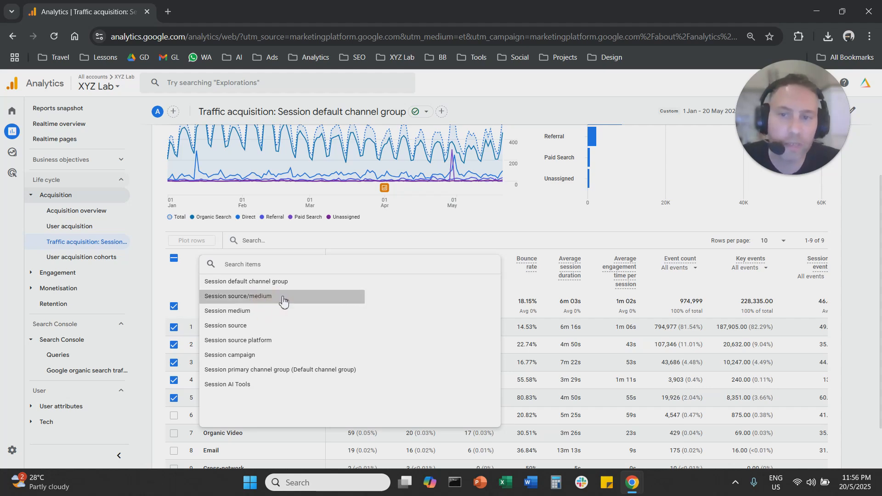
Step: Switch the table's primary dimension to Session source/medium and focus the row search box
{"action": "left_click", "coordinate": [238, 296]}
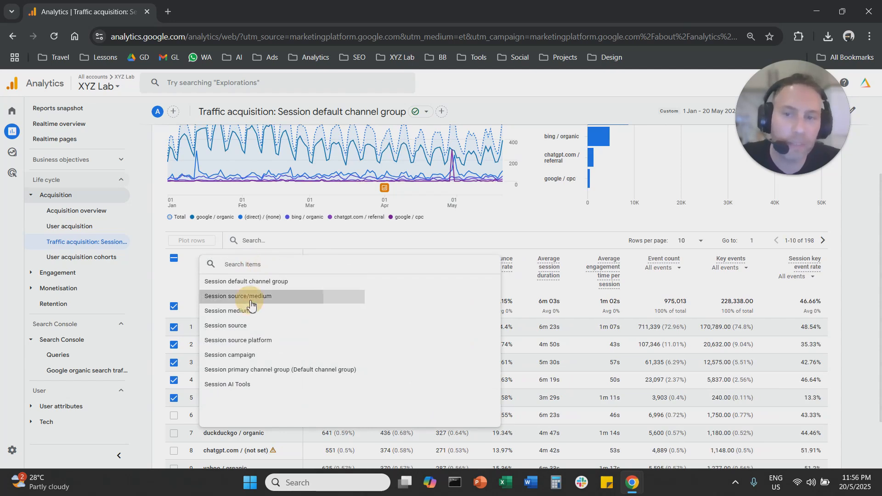
{"action": "left_click", "coordinate": [238, 297]}
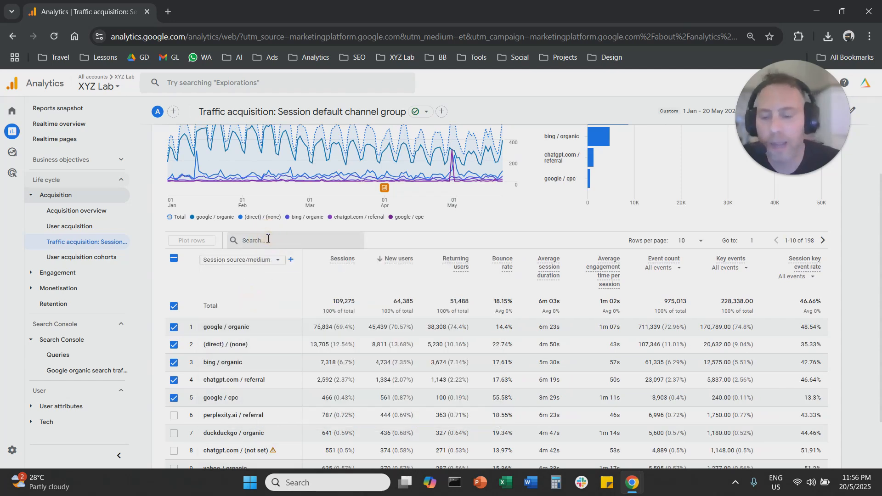
Step: Filter the table to 'chatgpt', showing four chatgpt.com rows, and uncheck all rows
{"action": "type", "text": "chatg"}
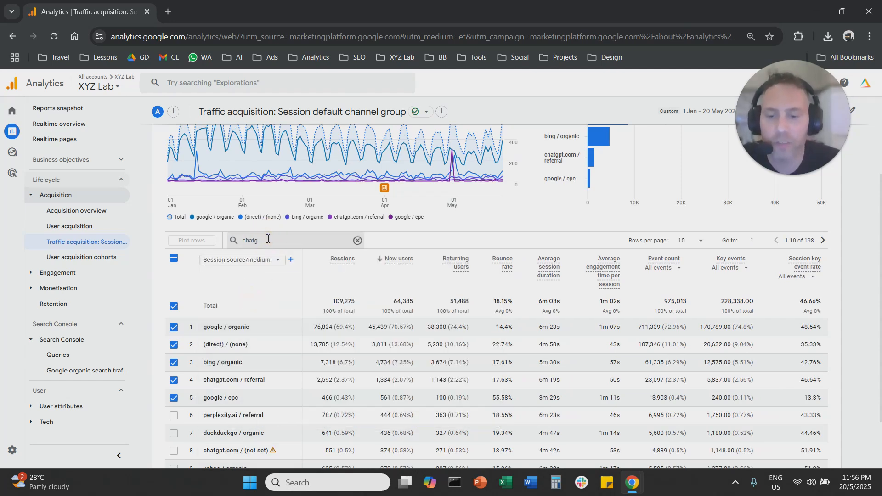
{"action": "type", "text": "pt"}
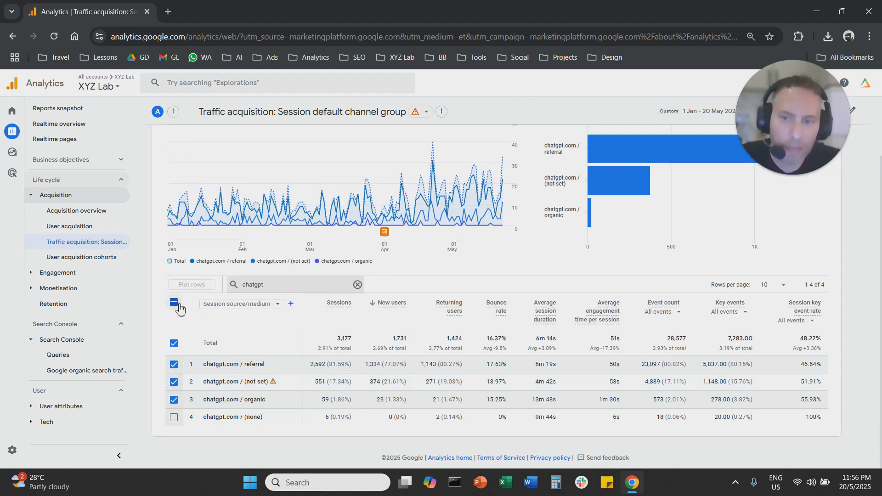
{"action": "left_click", "coordinate": [173, 302]}
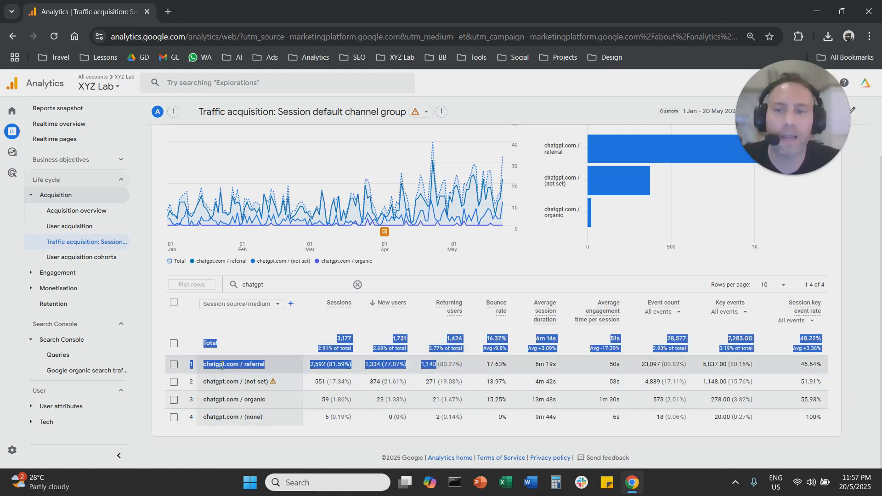
{"action": "left_click", "coordinate": [842, 11]}
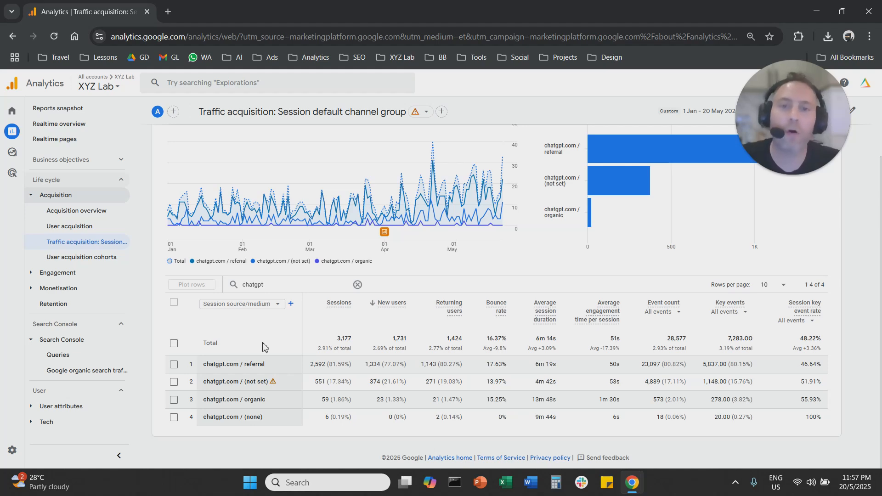
{"action": "left_click", "coordinate": [840, 11]}
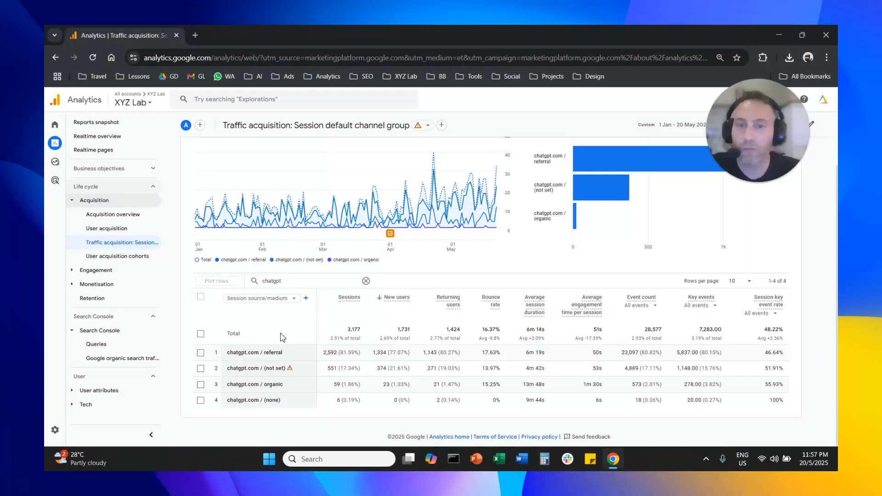